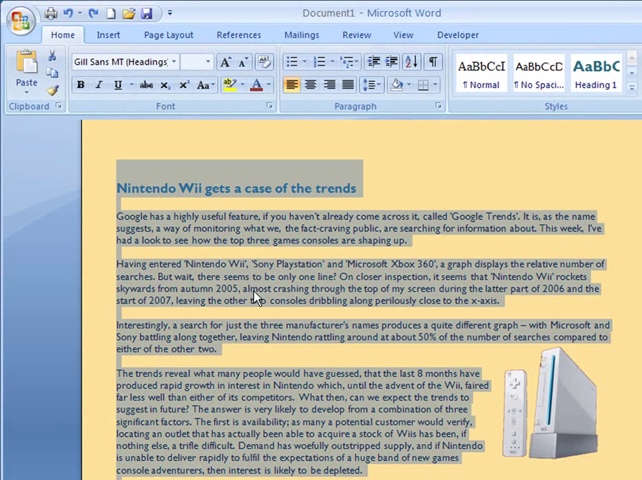
pyautogui.moveTo(190, 315)
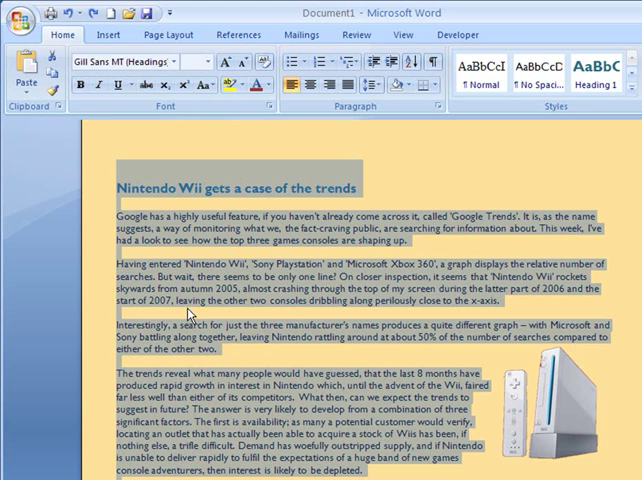
pyautogui.moveTo(166, 34)
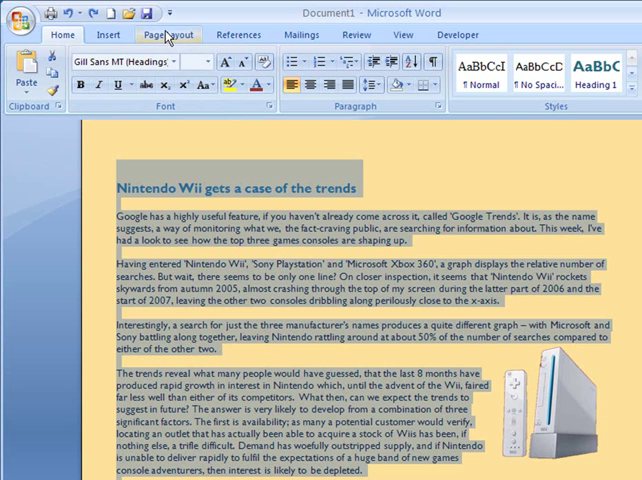
# Step: Split the entire Wii article into two columns and scroll through to review it
pyautogui.click(166, 33)
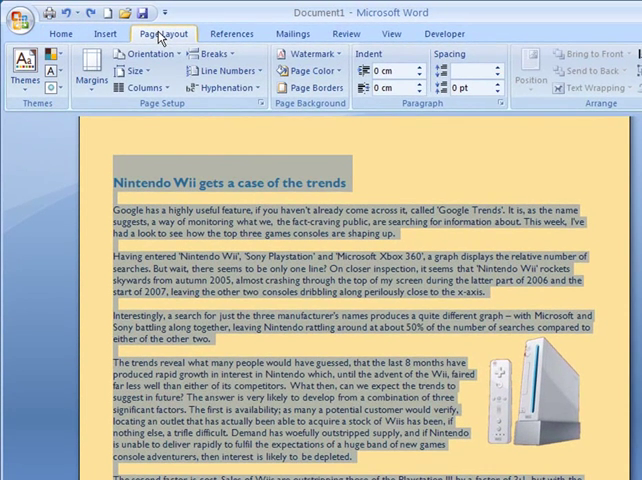
pyautogui.moveTo(167, 37)
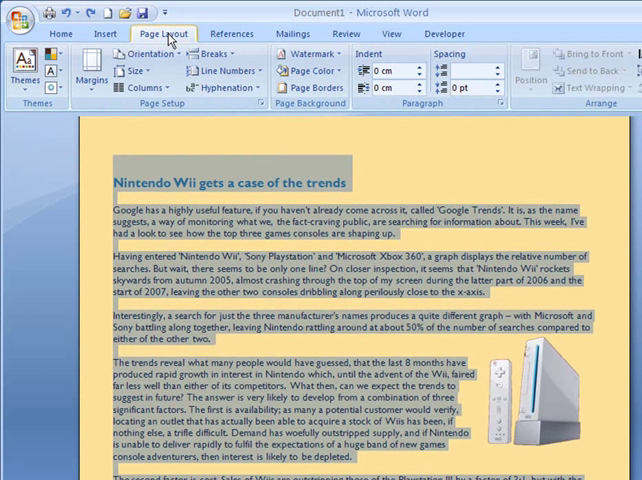
pyautogui.moveTo(142, 92)
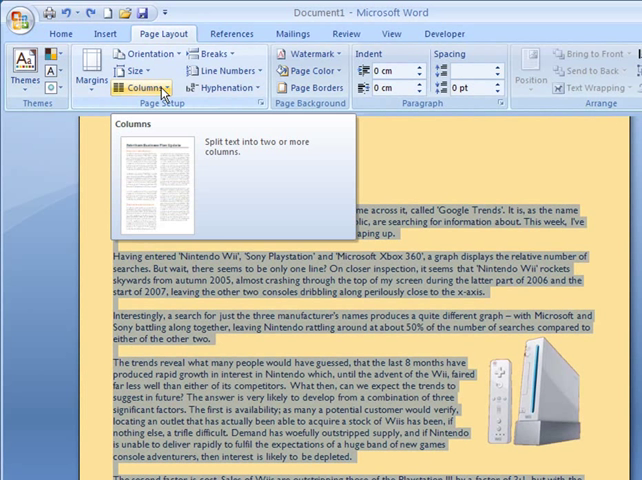
pyautogui.click(133, 89)
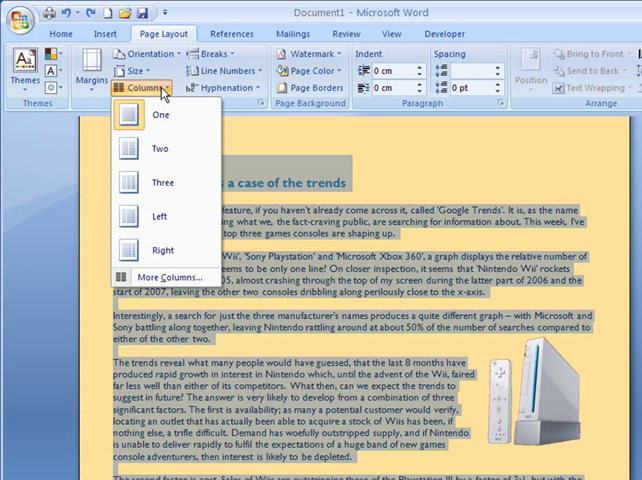
pyautogui.moveTo(165, 157)
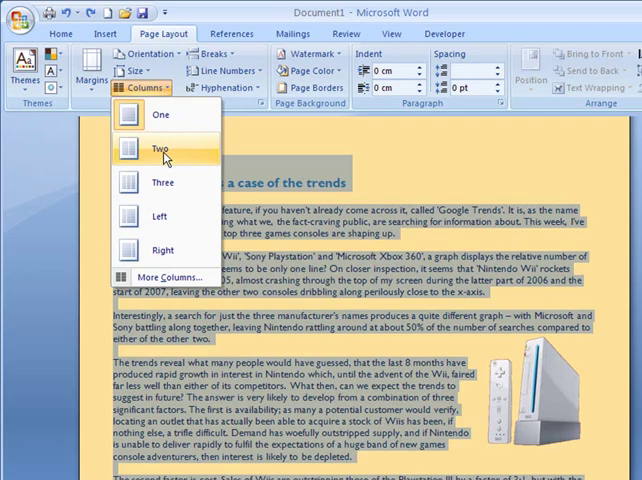
pyautogui.click(157, 156)
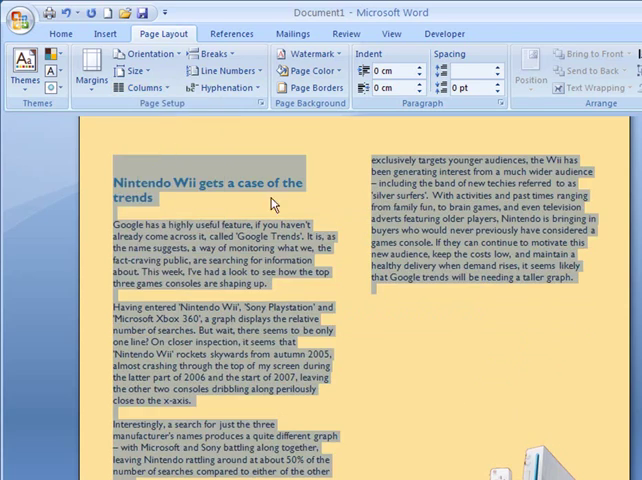
pyautogui.scroll(-3)
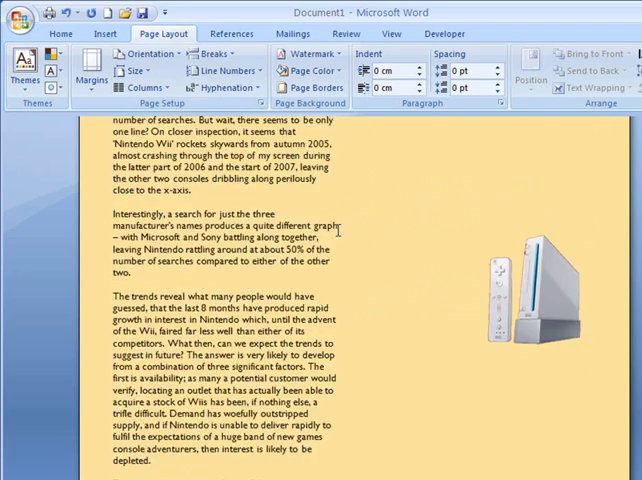
pyautogui.scroll(3)
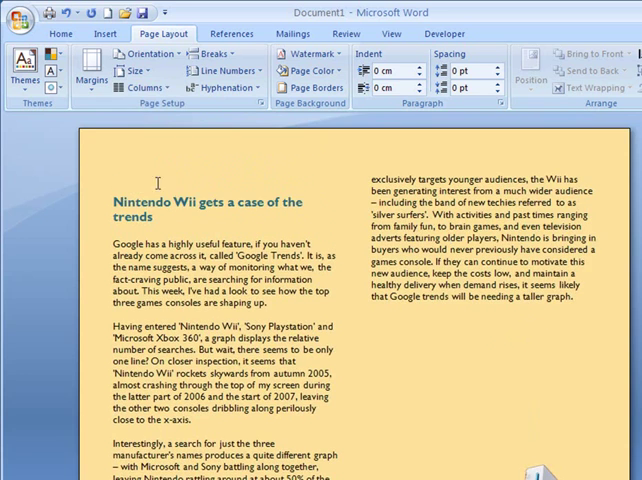
pyautogui.scroll(-3)
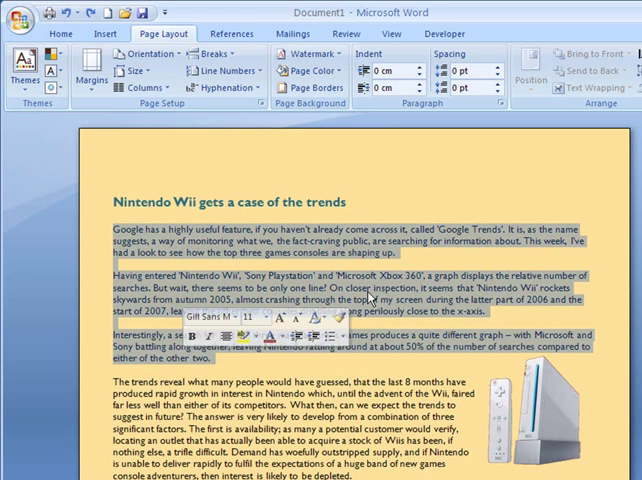
# Step: Apply Two columns to the first three paragraphs, leaving the rest full width
pyautogui.click(140, 88)
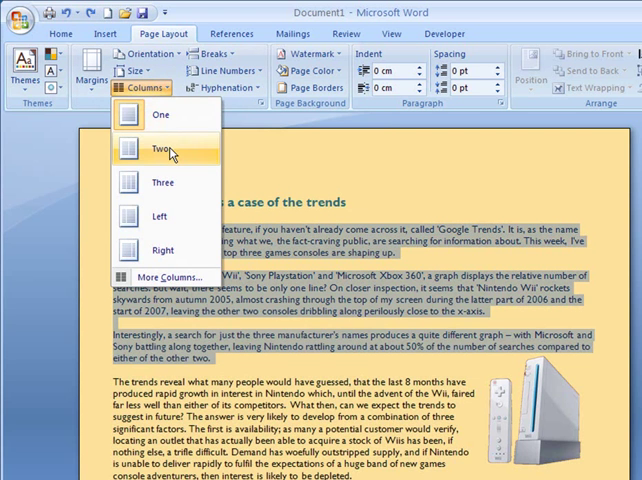
pyautogui.click(158, 147)
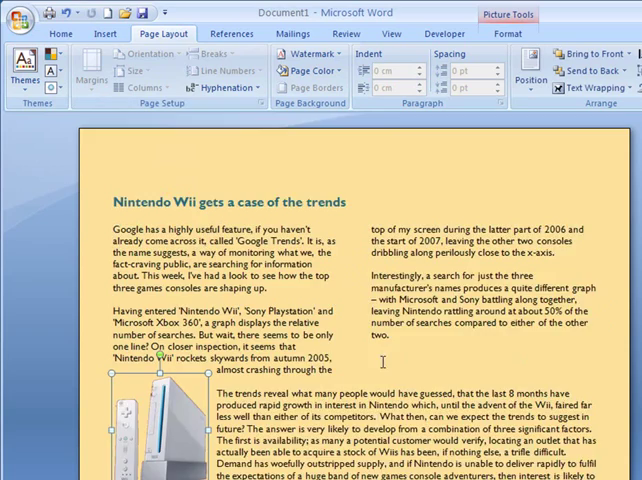
pyautogui.scroll(-3)
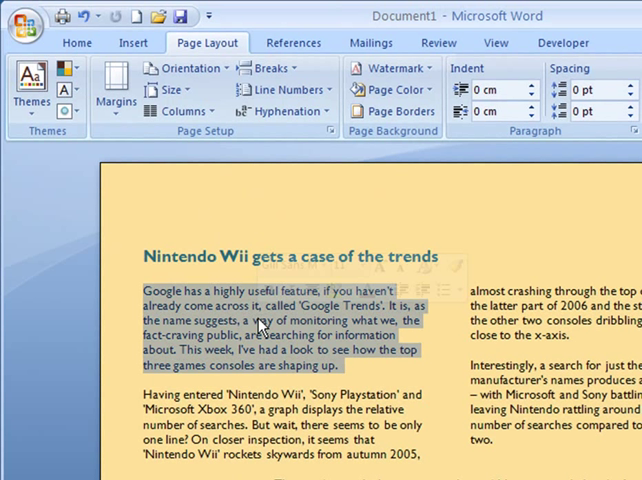
# Step: Switch to the Home tab's text formatting options for the first paragraph
pyautogui.click(76, 42)
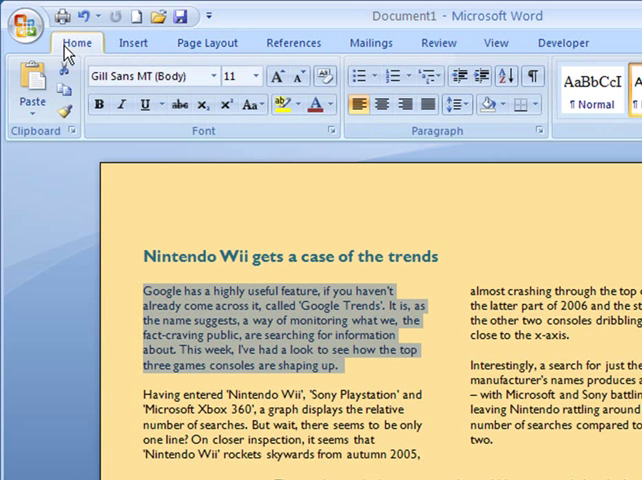